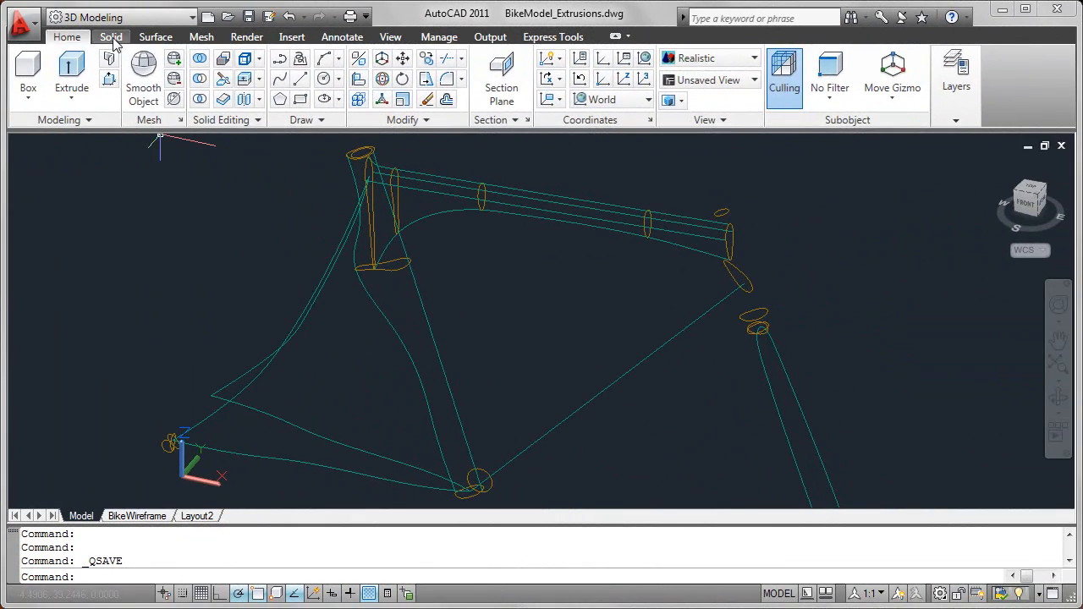
Look over the Surface tab's Extrude tool, then return to the Solid ribbon tab.
left_click(111, 37)
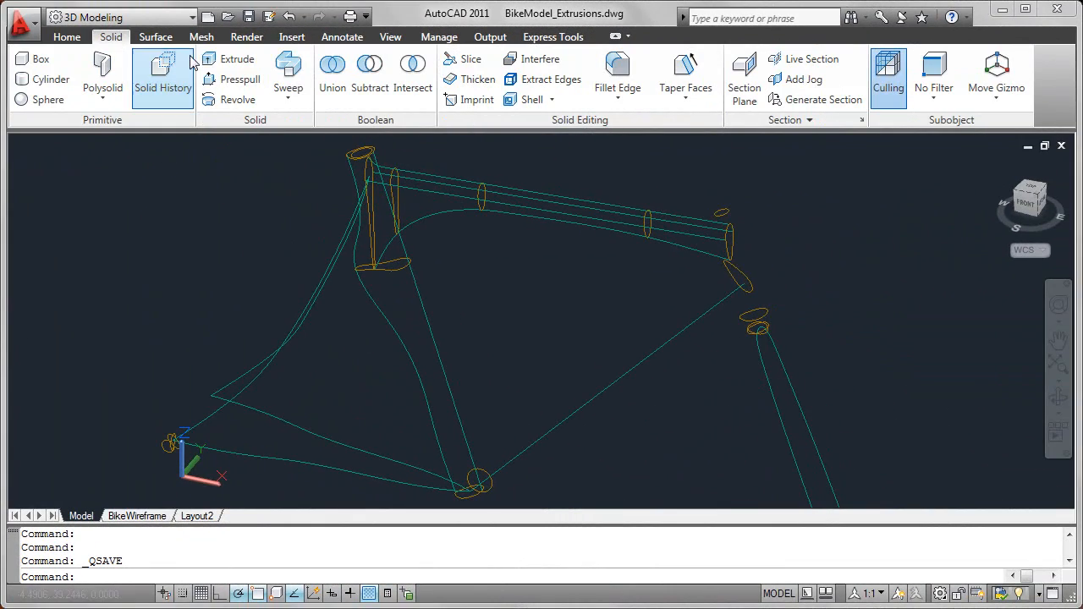
left_click(156, 37)
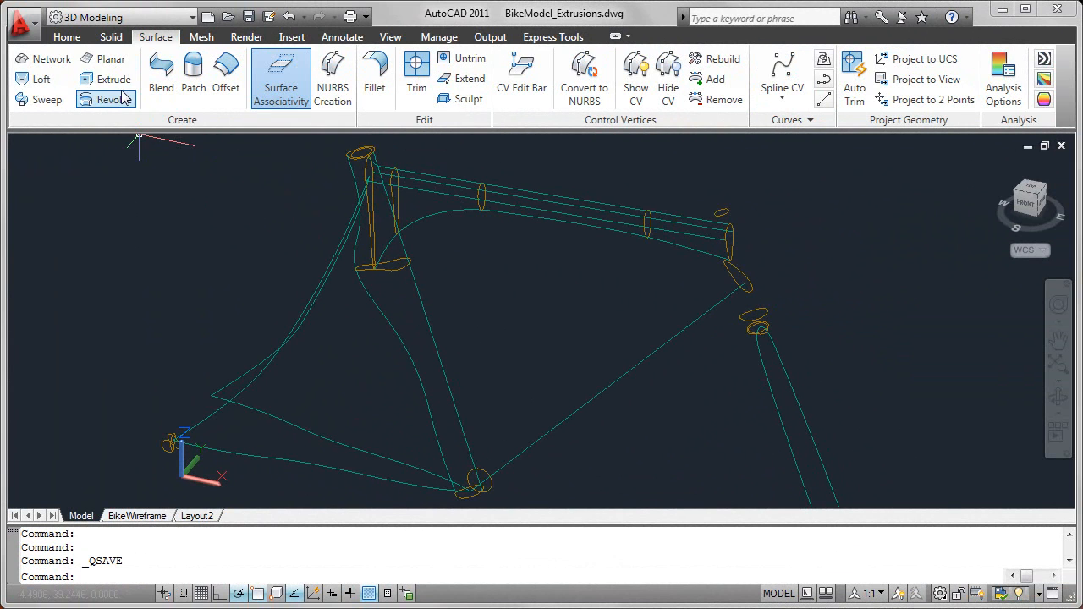
mouse_move(114, 79)
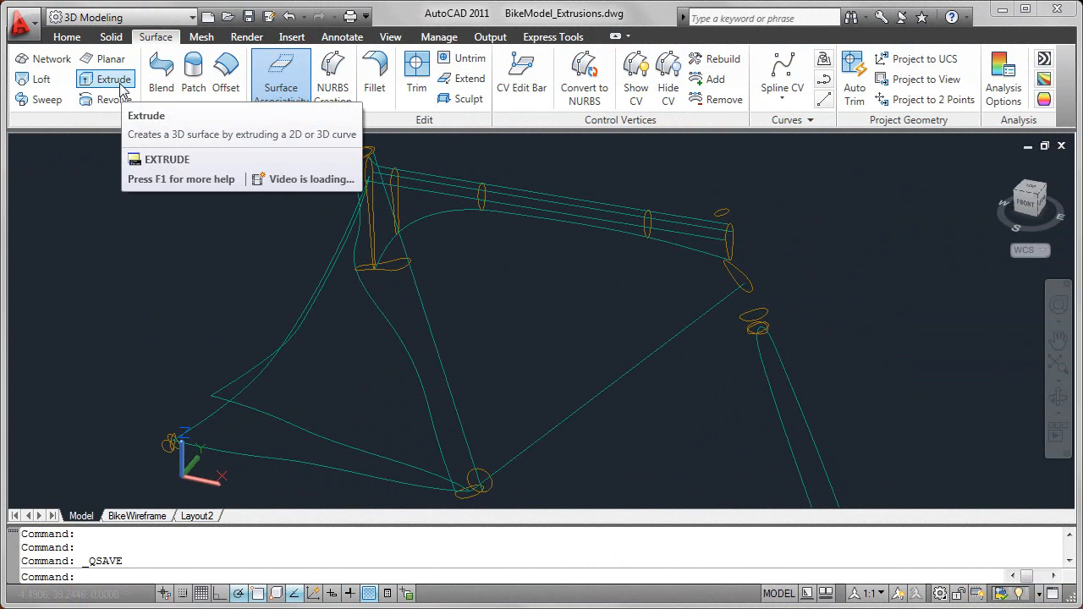
mouse_move(114, 78)
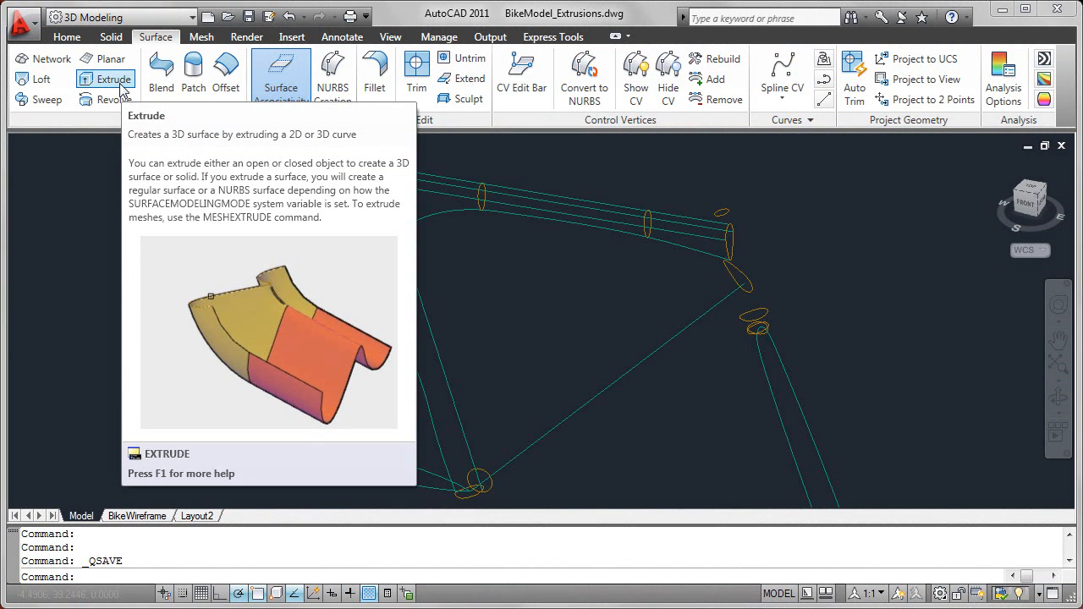
left_click(111, 36)
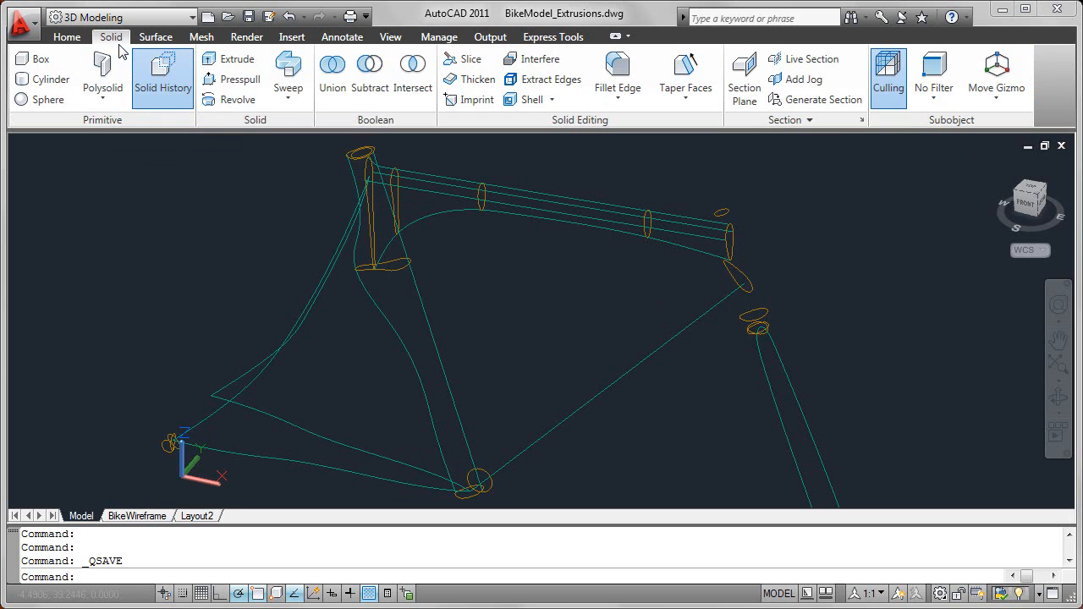
Start Extrude with the closed-profile creation mode set to Surface.
left_click(237, 60)
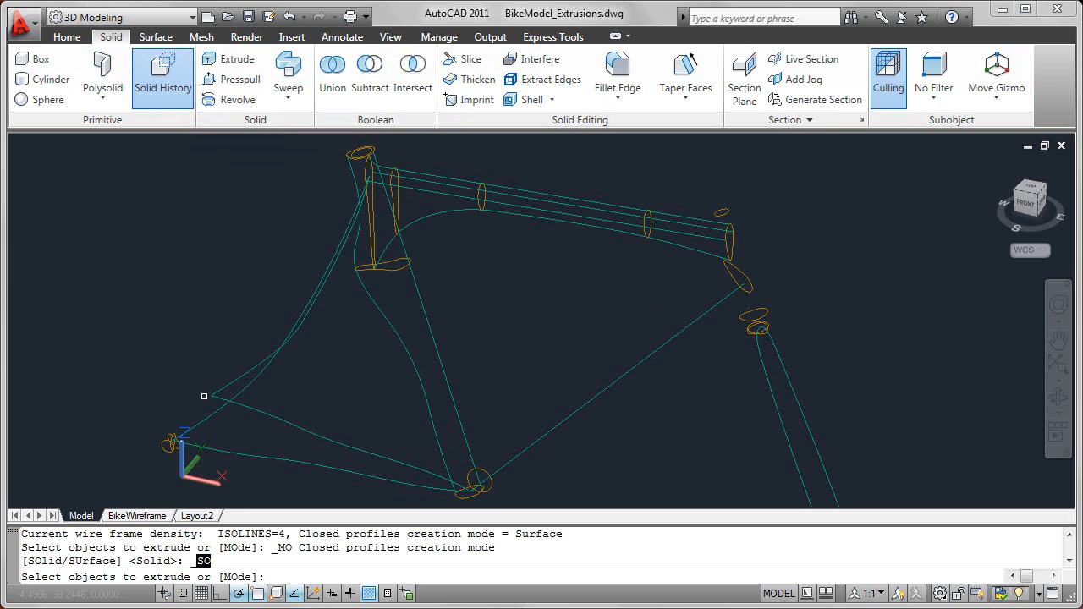
mouse_move(202, 217)
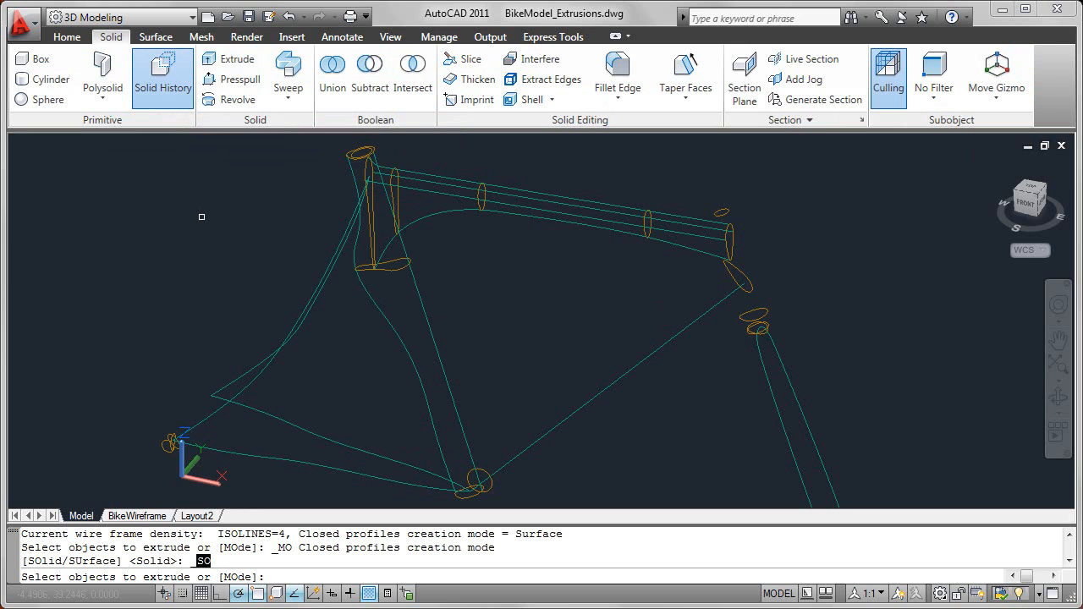
right_click(201, 216)
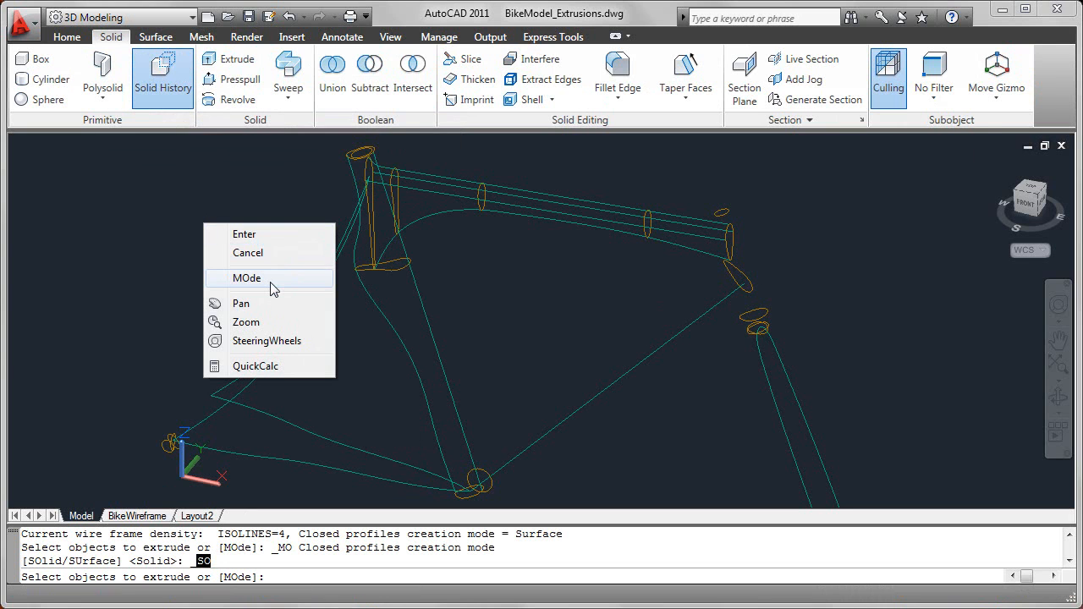
left_click(246, 277)
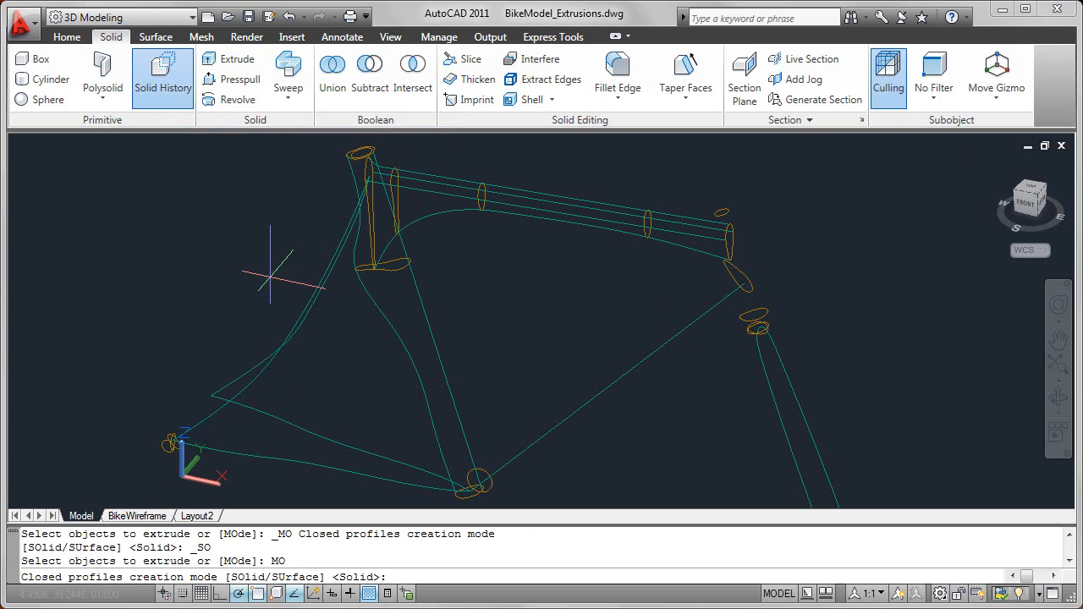
right_click(275, 279)
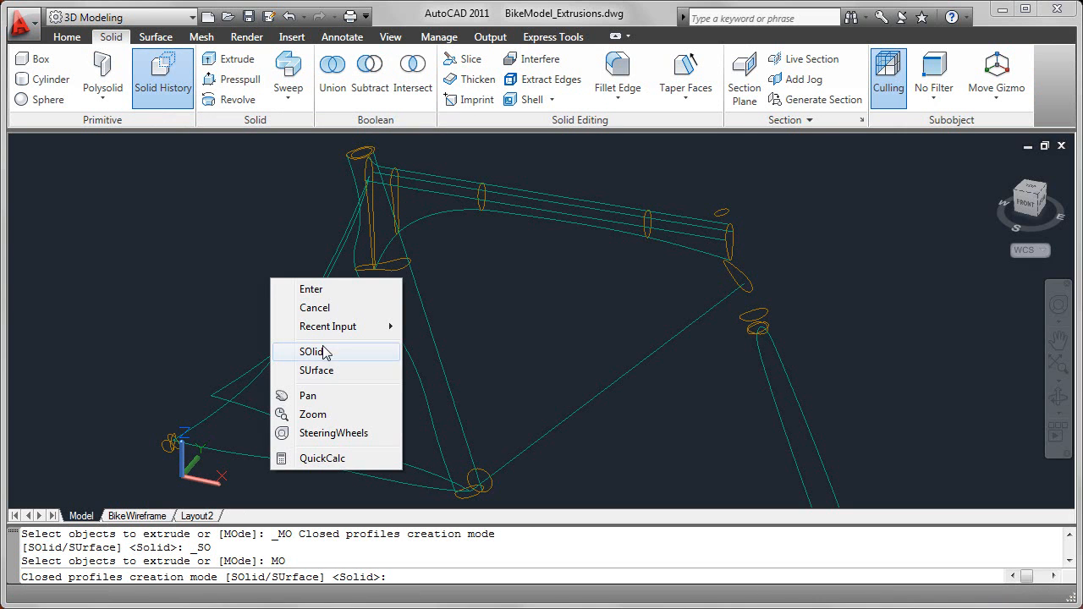
left_click(317, 371)
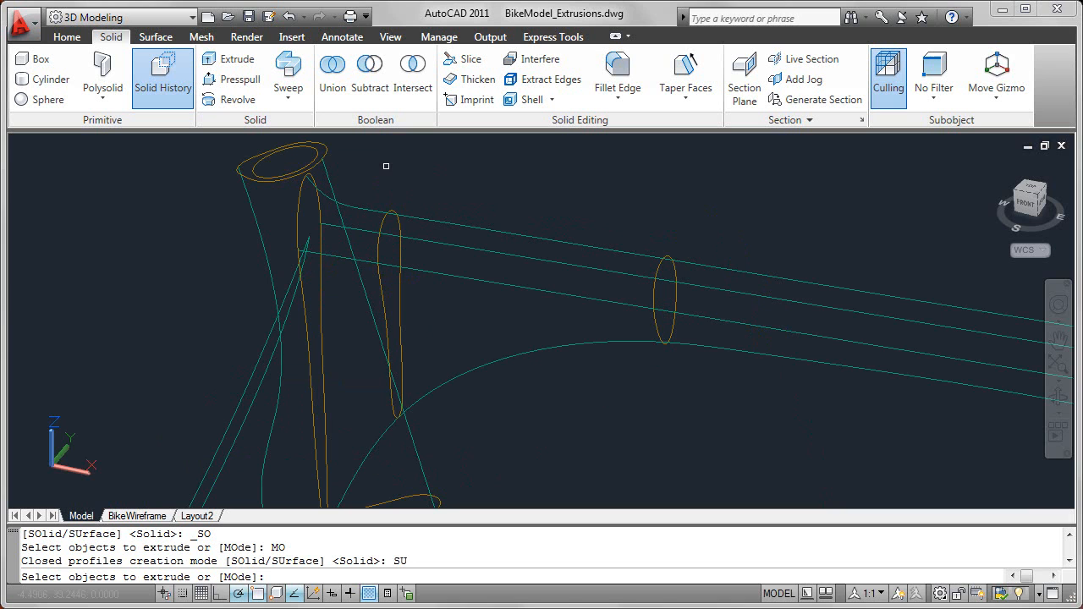
mouse_move(313, 150)
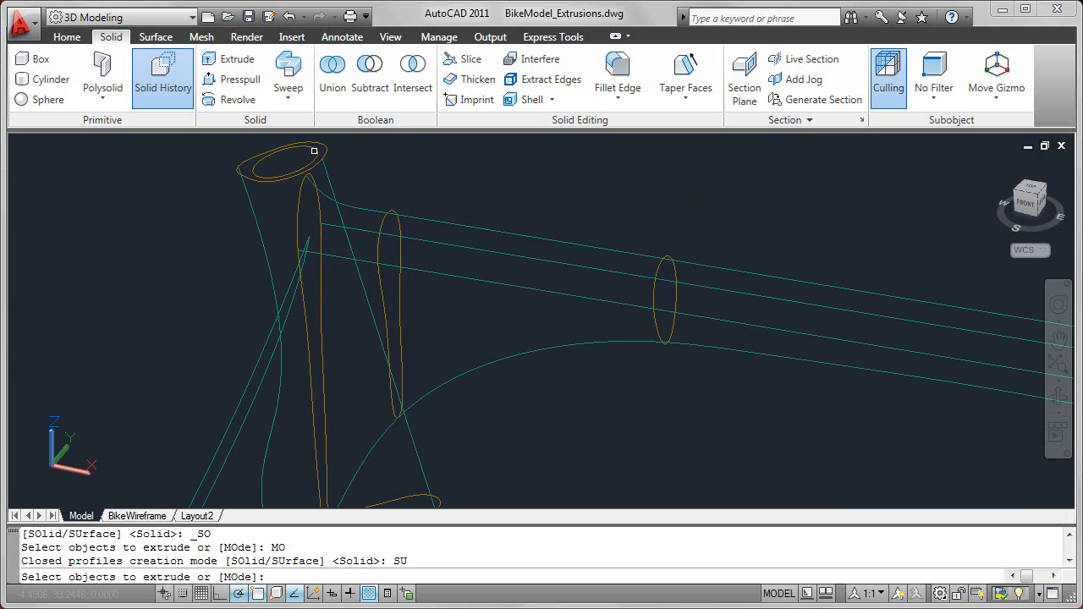
Extrude the head tube's top ellipse into a long tube surface.
left_click(285, 163)
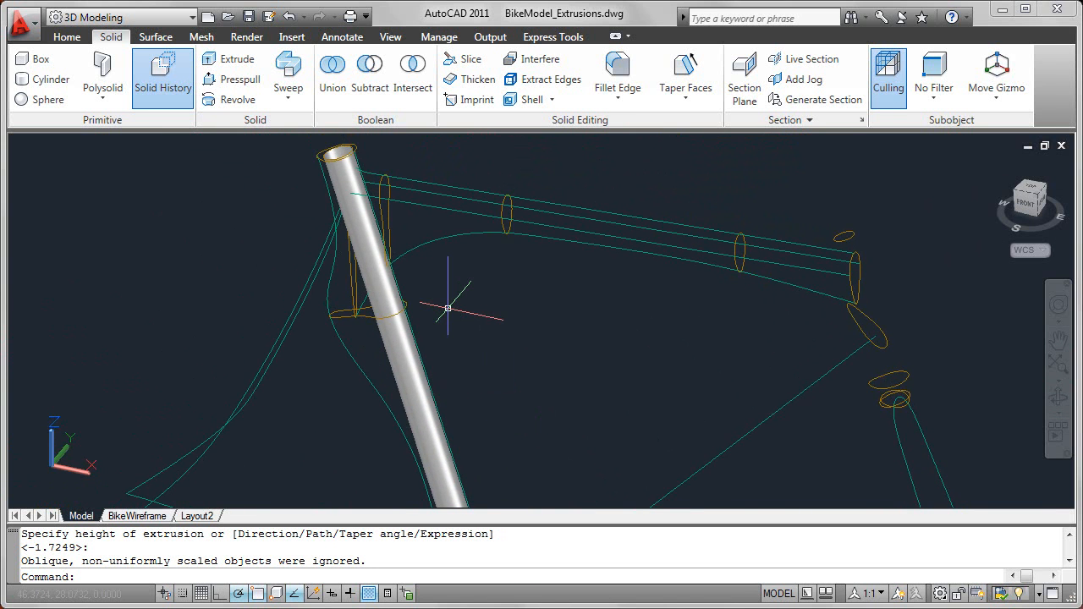
Extrude a short extra surface from the top ellipse, then erase it.
left_click(155, 37)
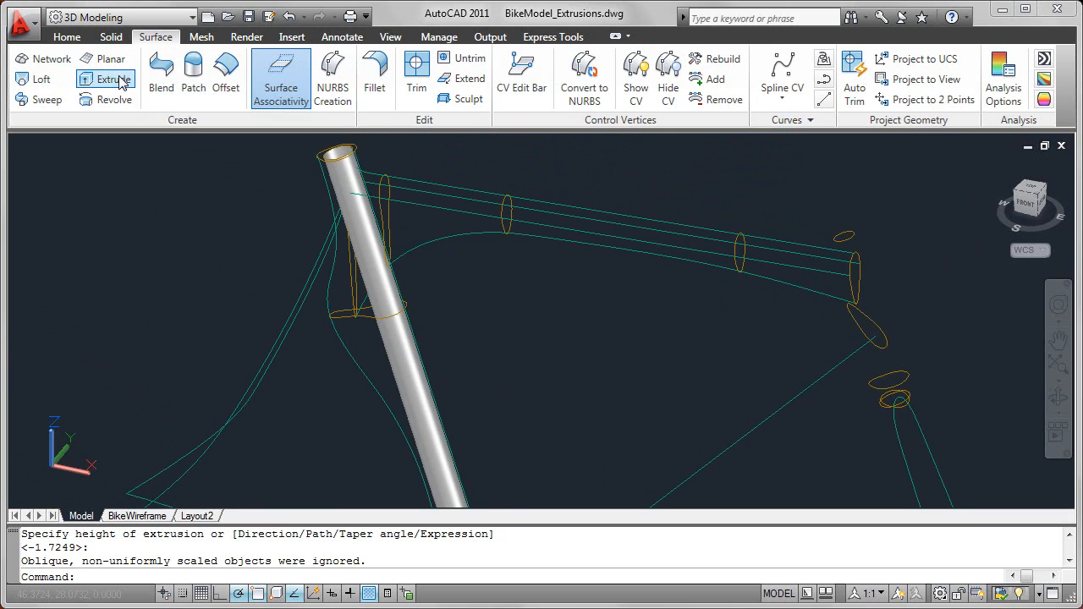
left_click(113, 78)
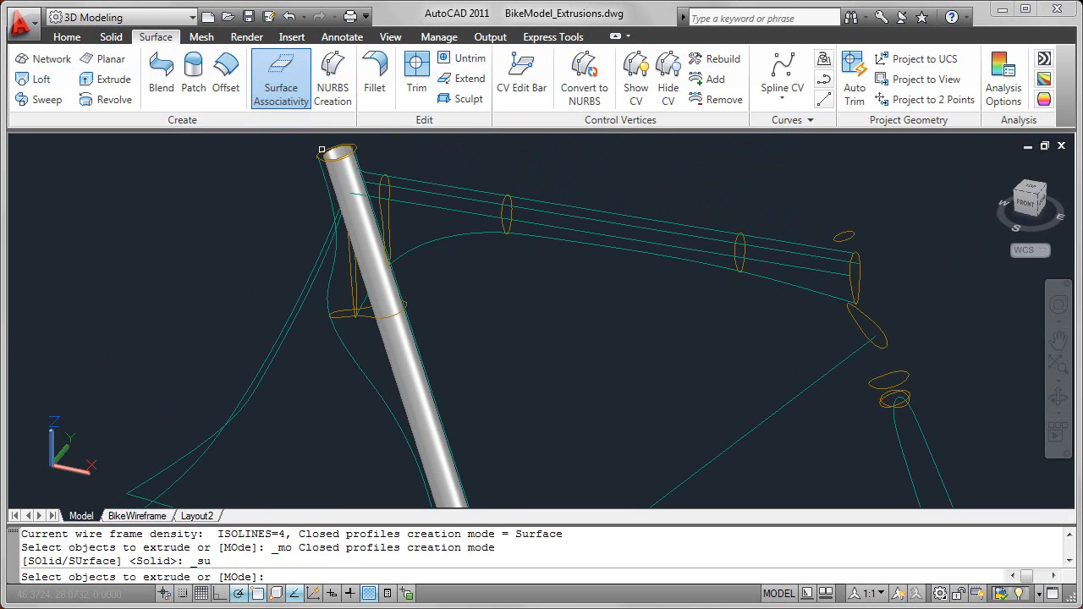
left_click(336, 152)
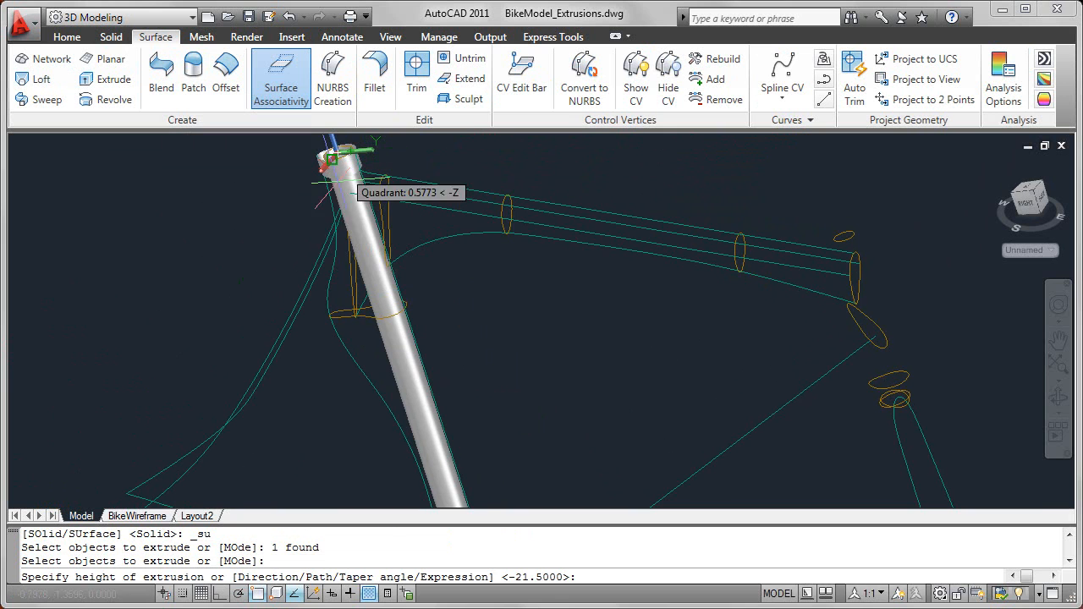
right_click(269, 246)
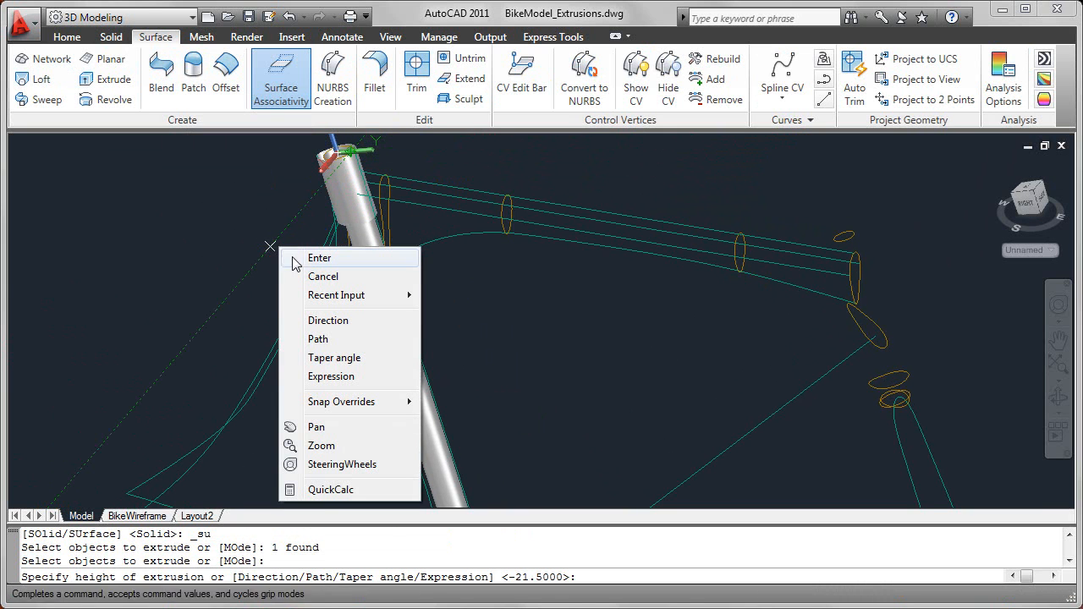
mouse_move(305, 220)
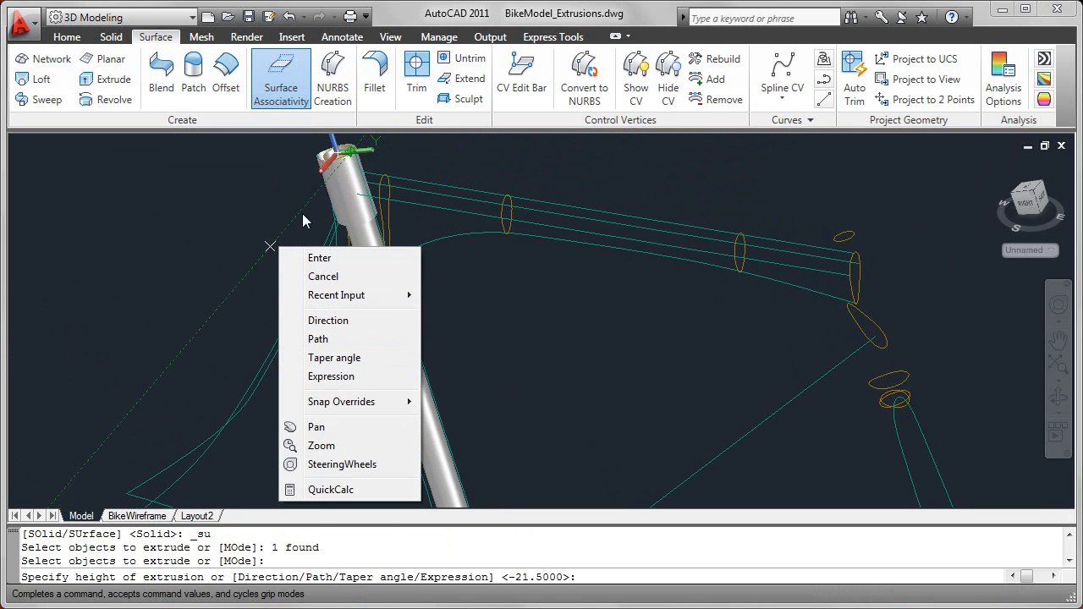
left_click(319, 257)
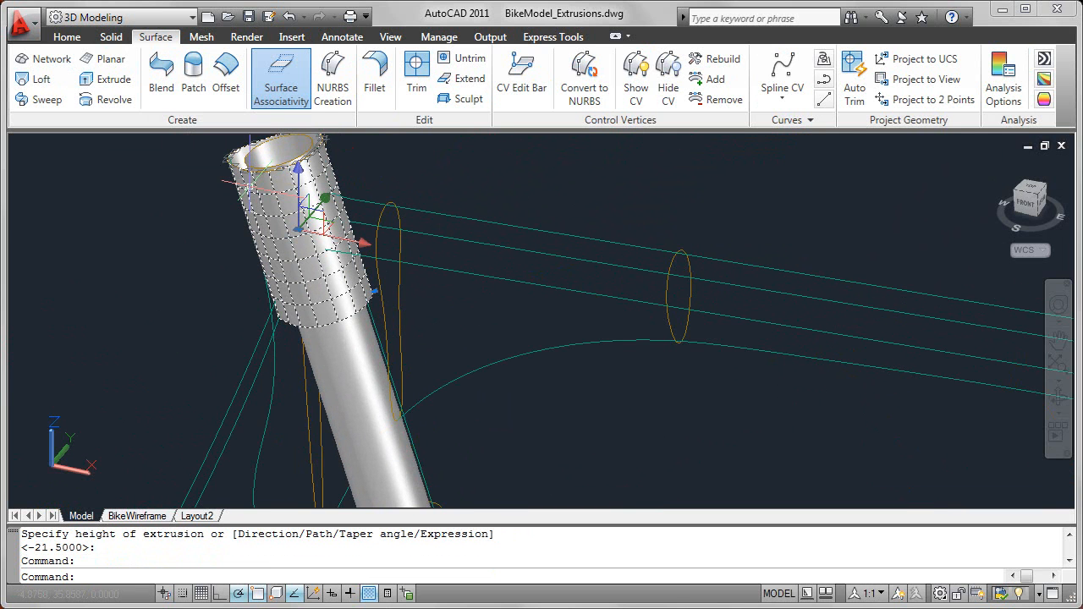
mouse_move(381, 299)
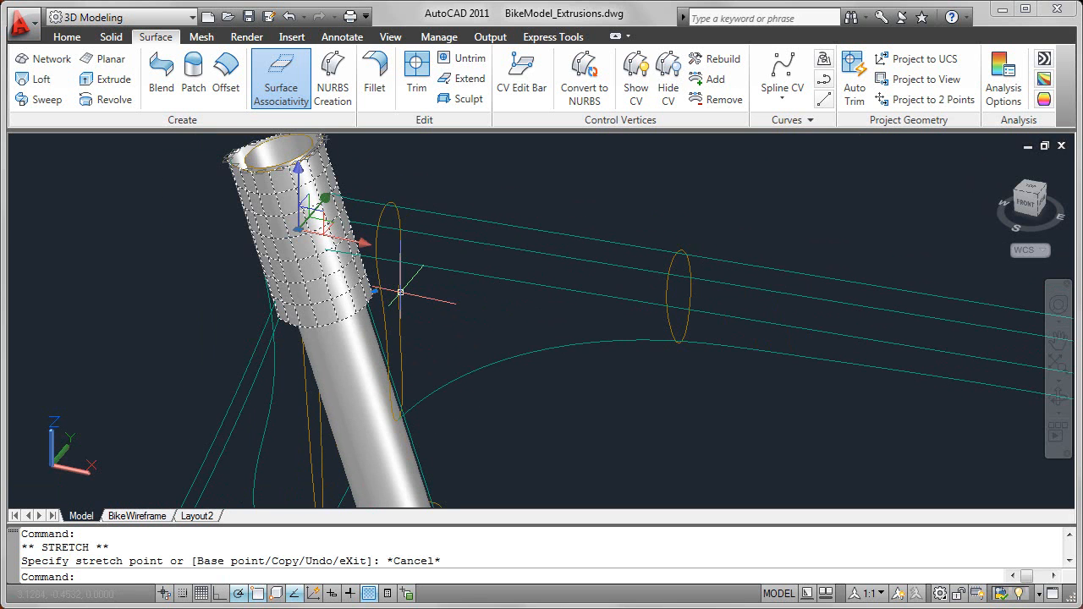
key("Escape")
type("e")
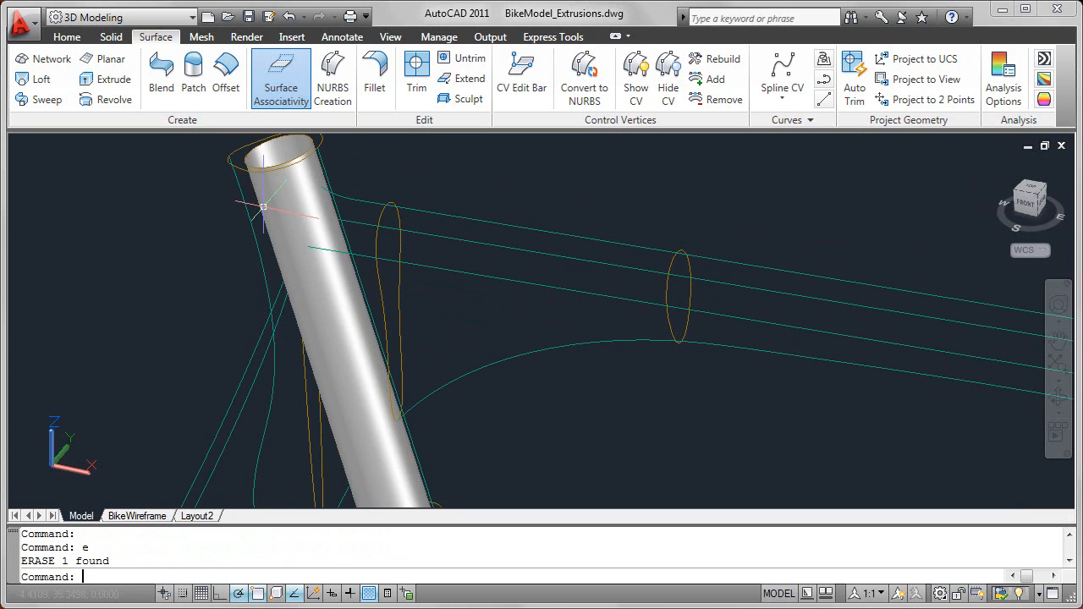
mouse_move(114, 79)
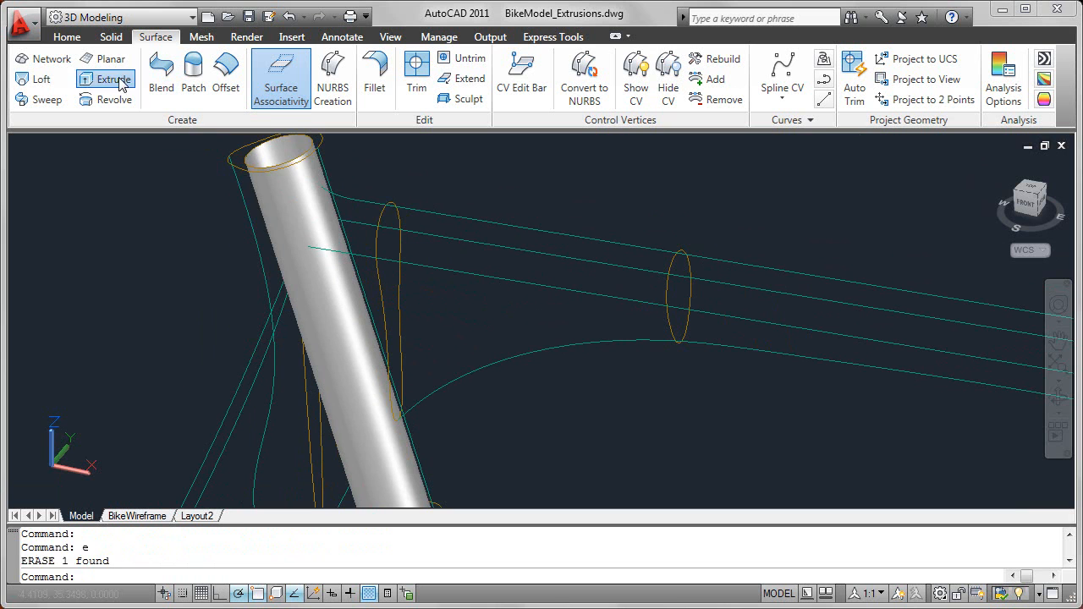
left_click(112, 79)
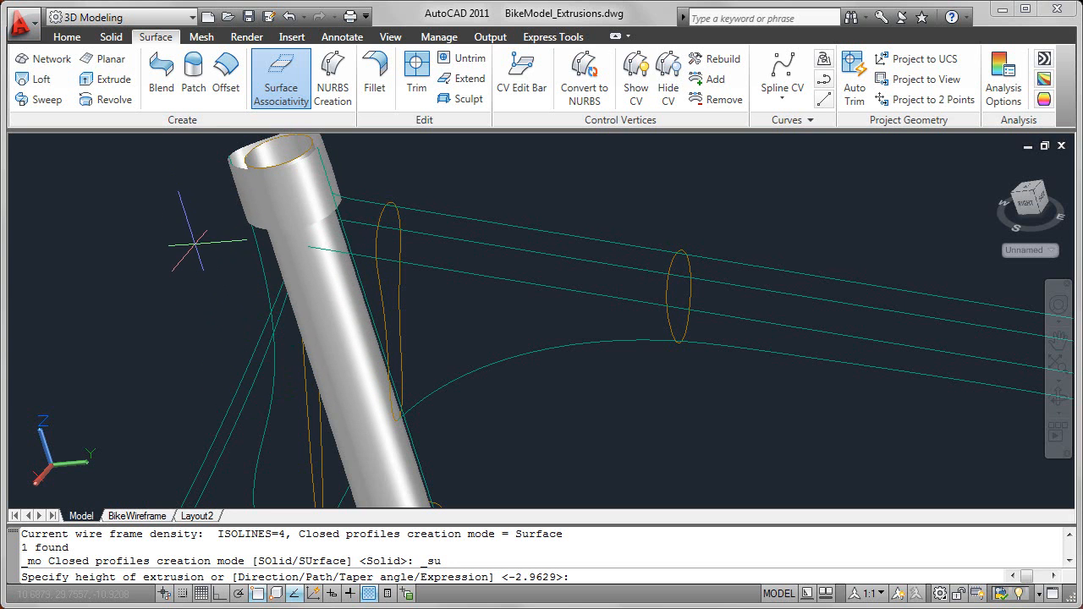
type("D")
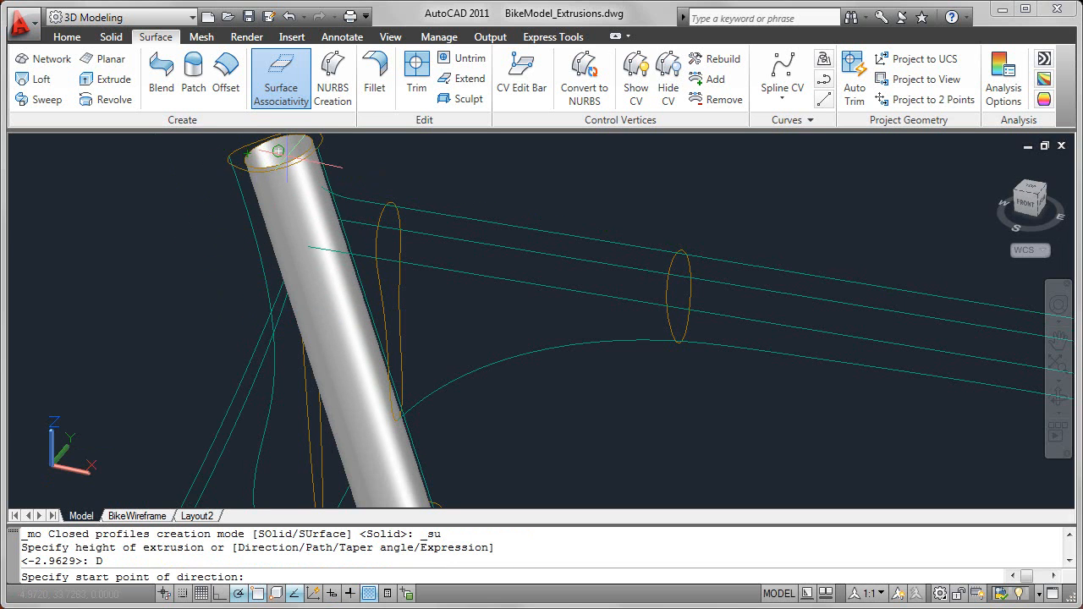
left_click(279, 153)
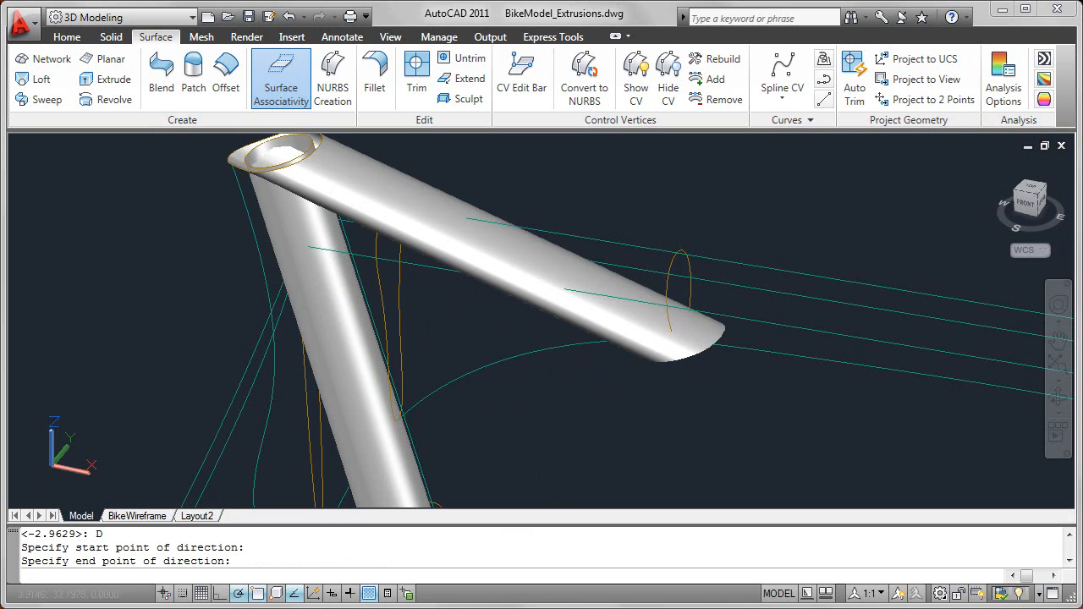
left_click(292, 173)
type("e")
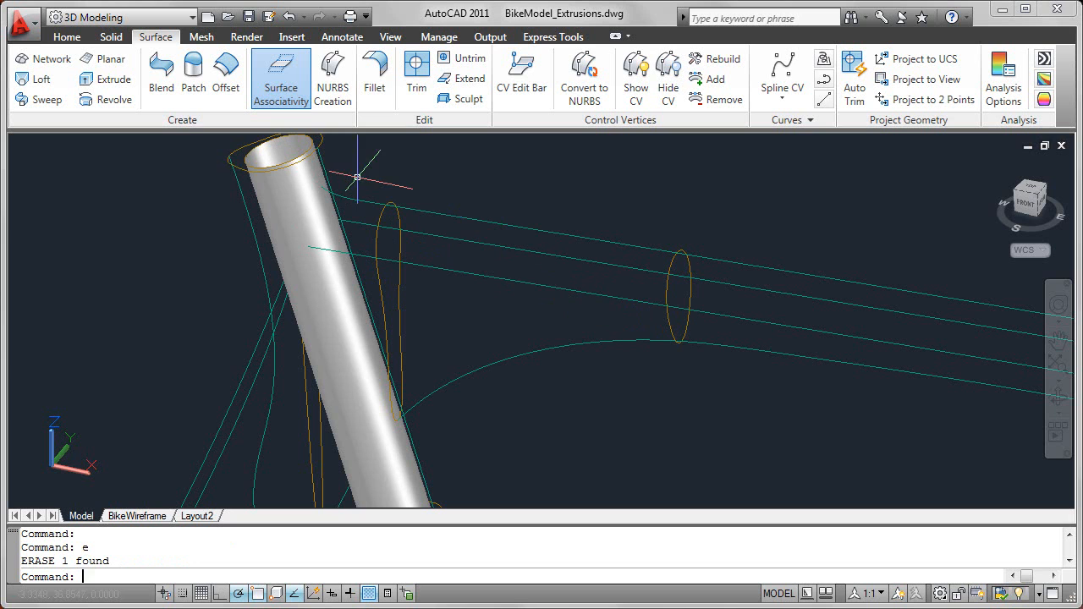
mouse_move(112, 79)
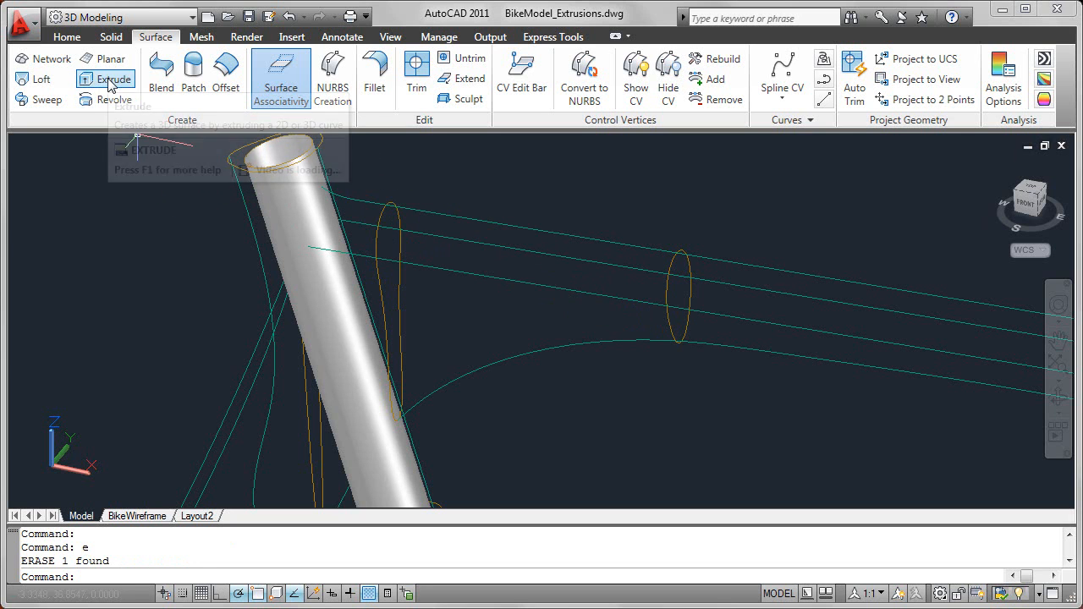
Extrude the head tube's top circle using the Path option, orbiting to find the path curve.
left_click(112, 79)
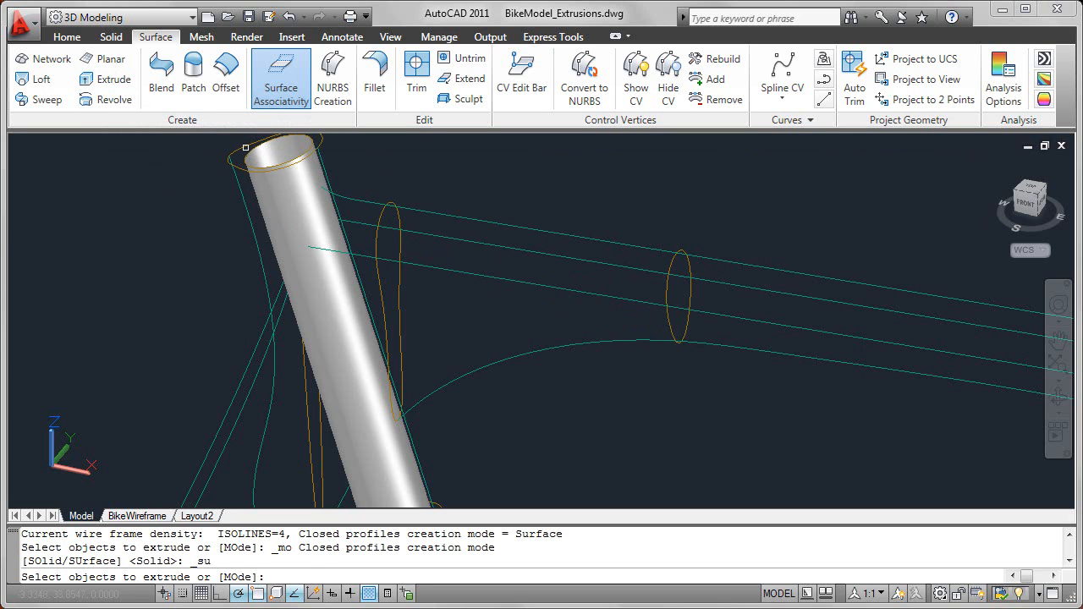
left_click(279, 151)
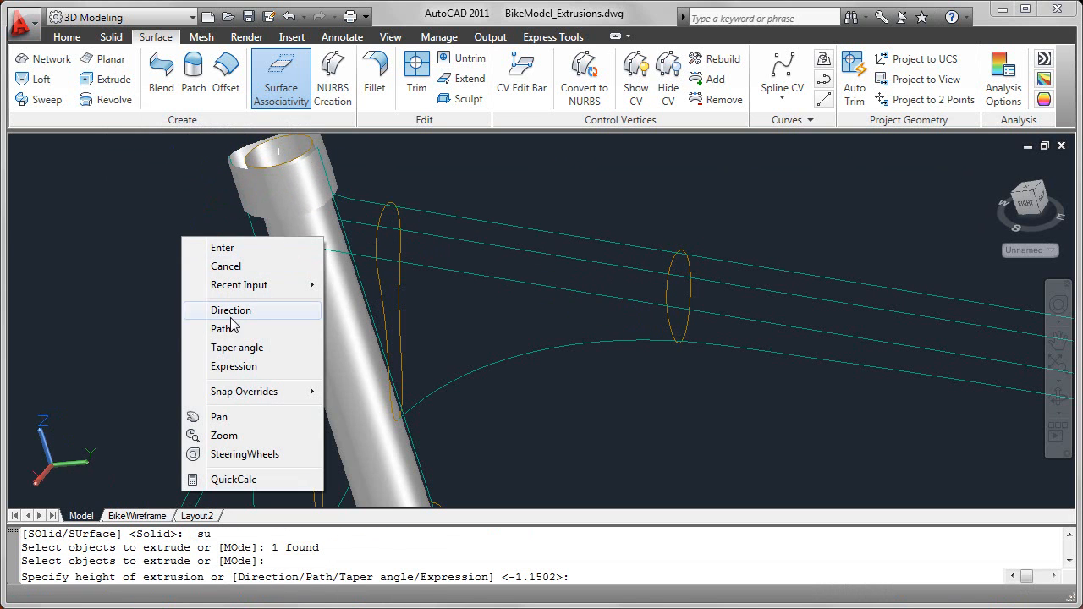
left_click(224, 328)
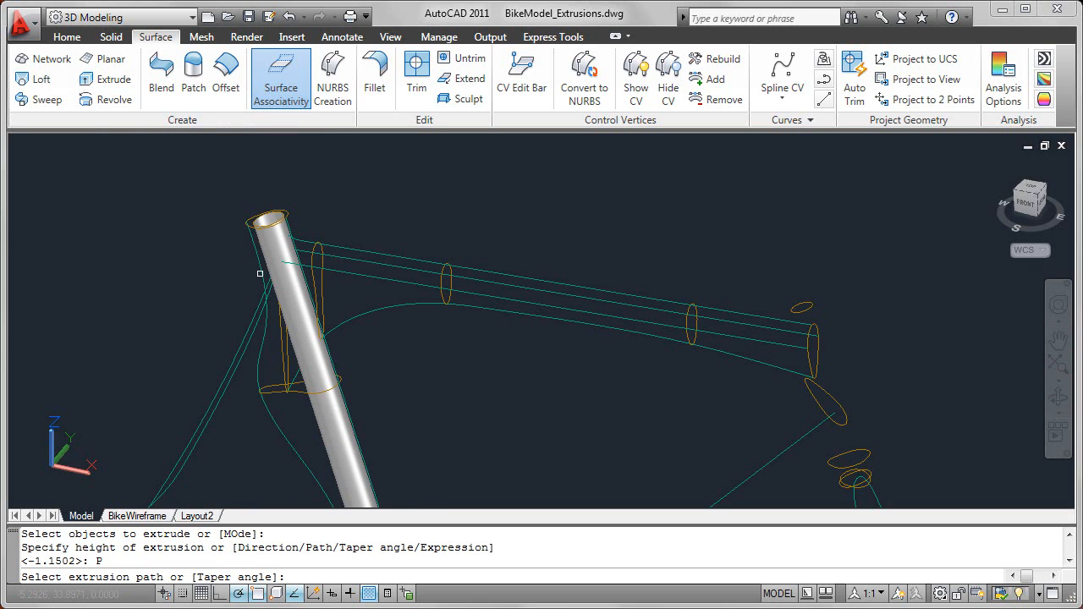
mouse_move(269, 354)
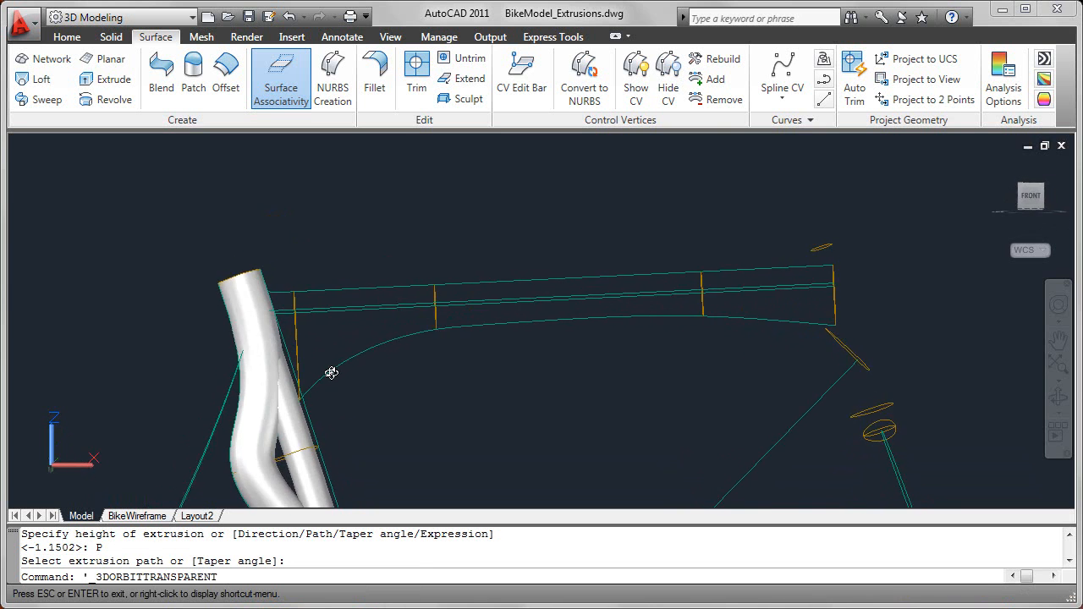
left_click_drag(330, 373, 288, 406)
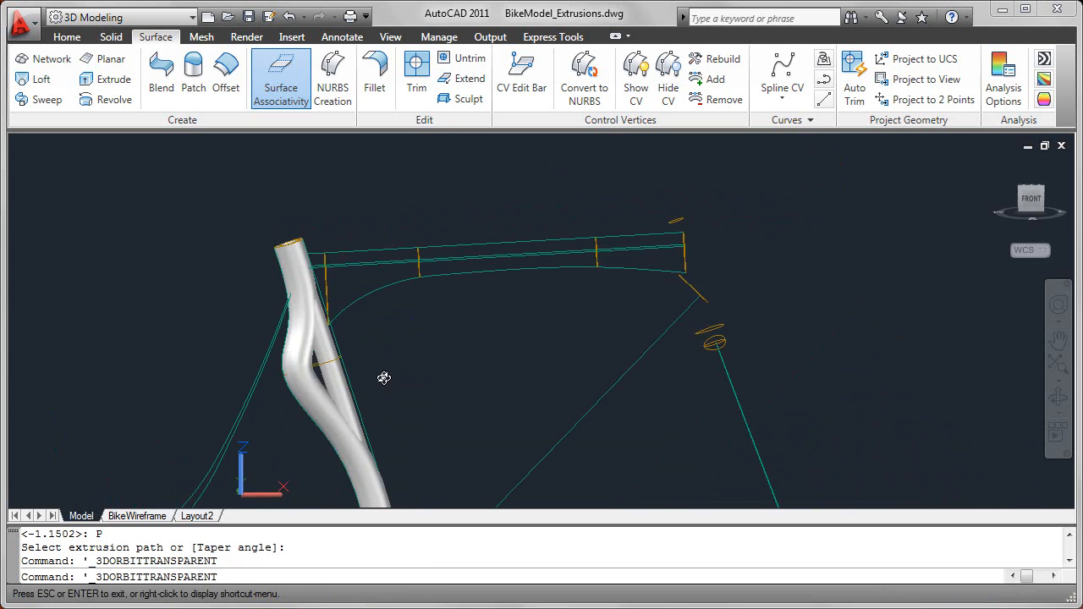
left_click_drag(384, 377, 340, 398)
type("e")
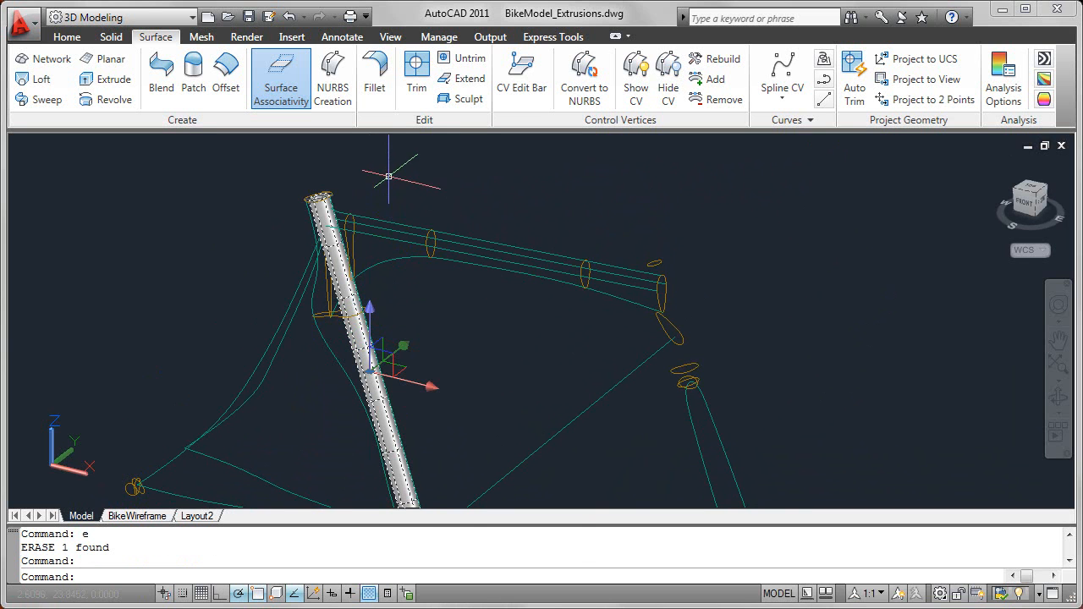
Show the head tube surface in Properties: height 27.37, zero taper, direction components.
right_click(389, 364)
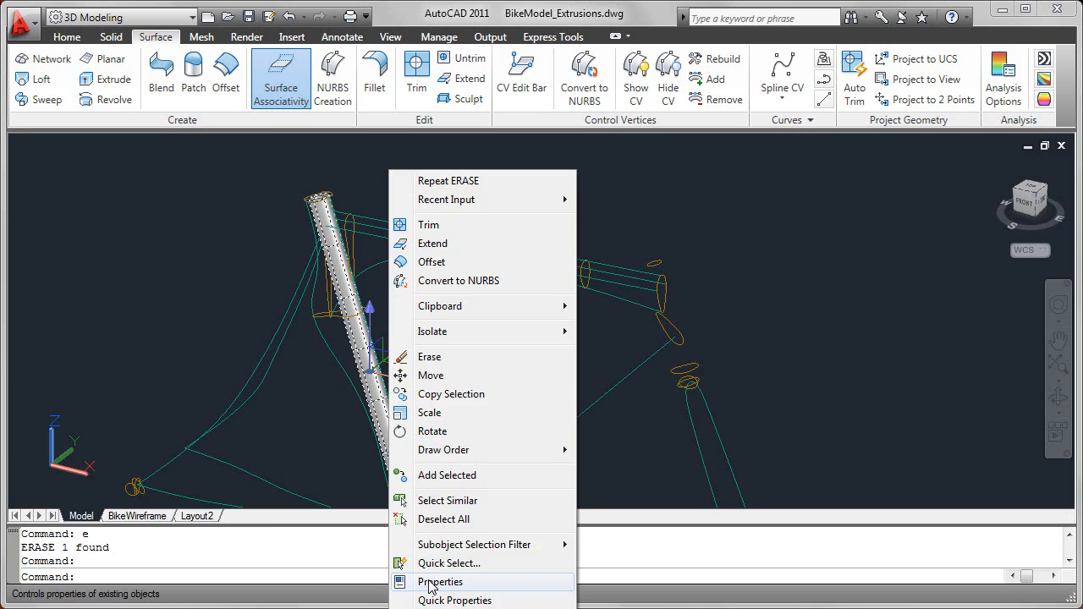
left_click(440, 581)
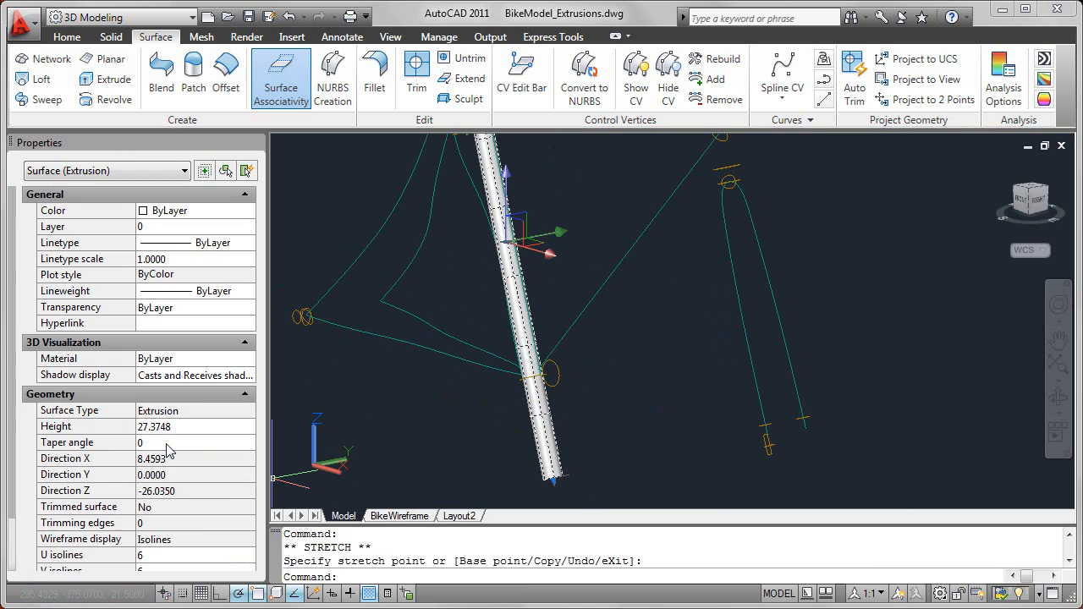
mouse_move(179, 333)
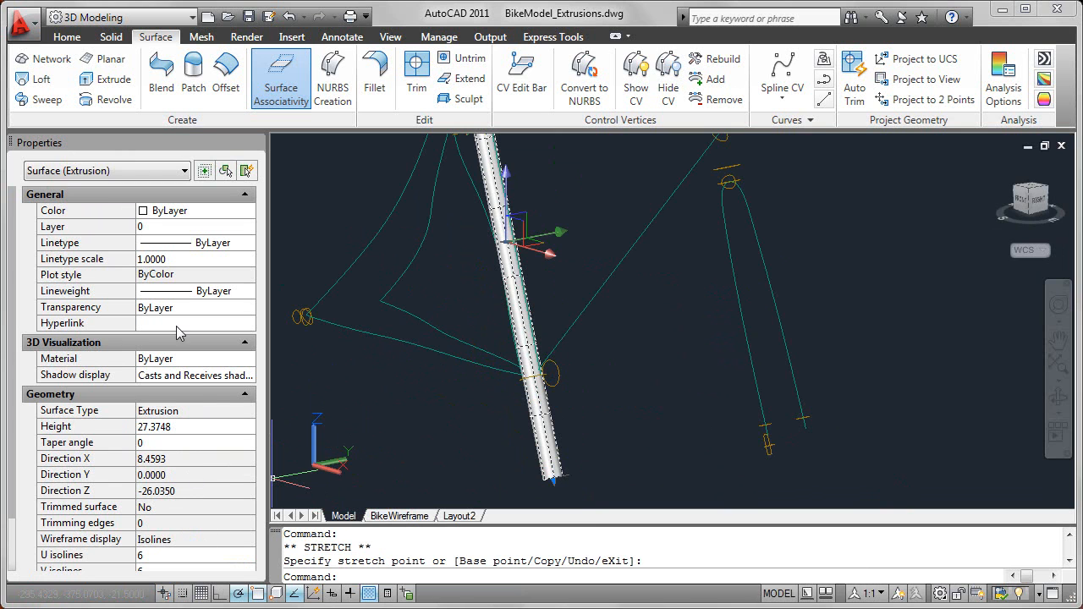